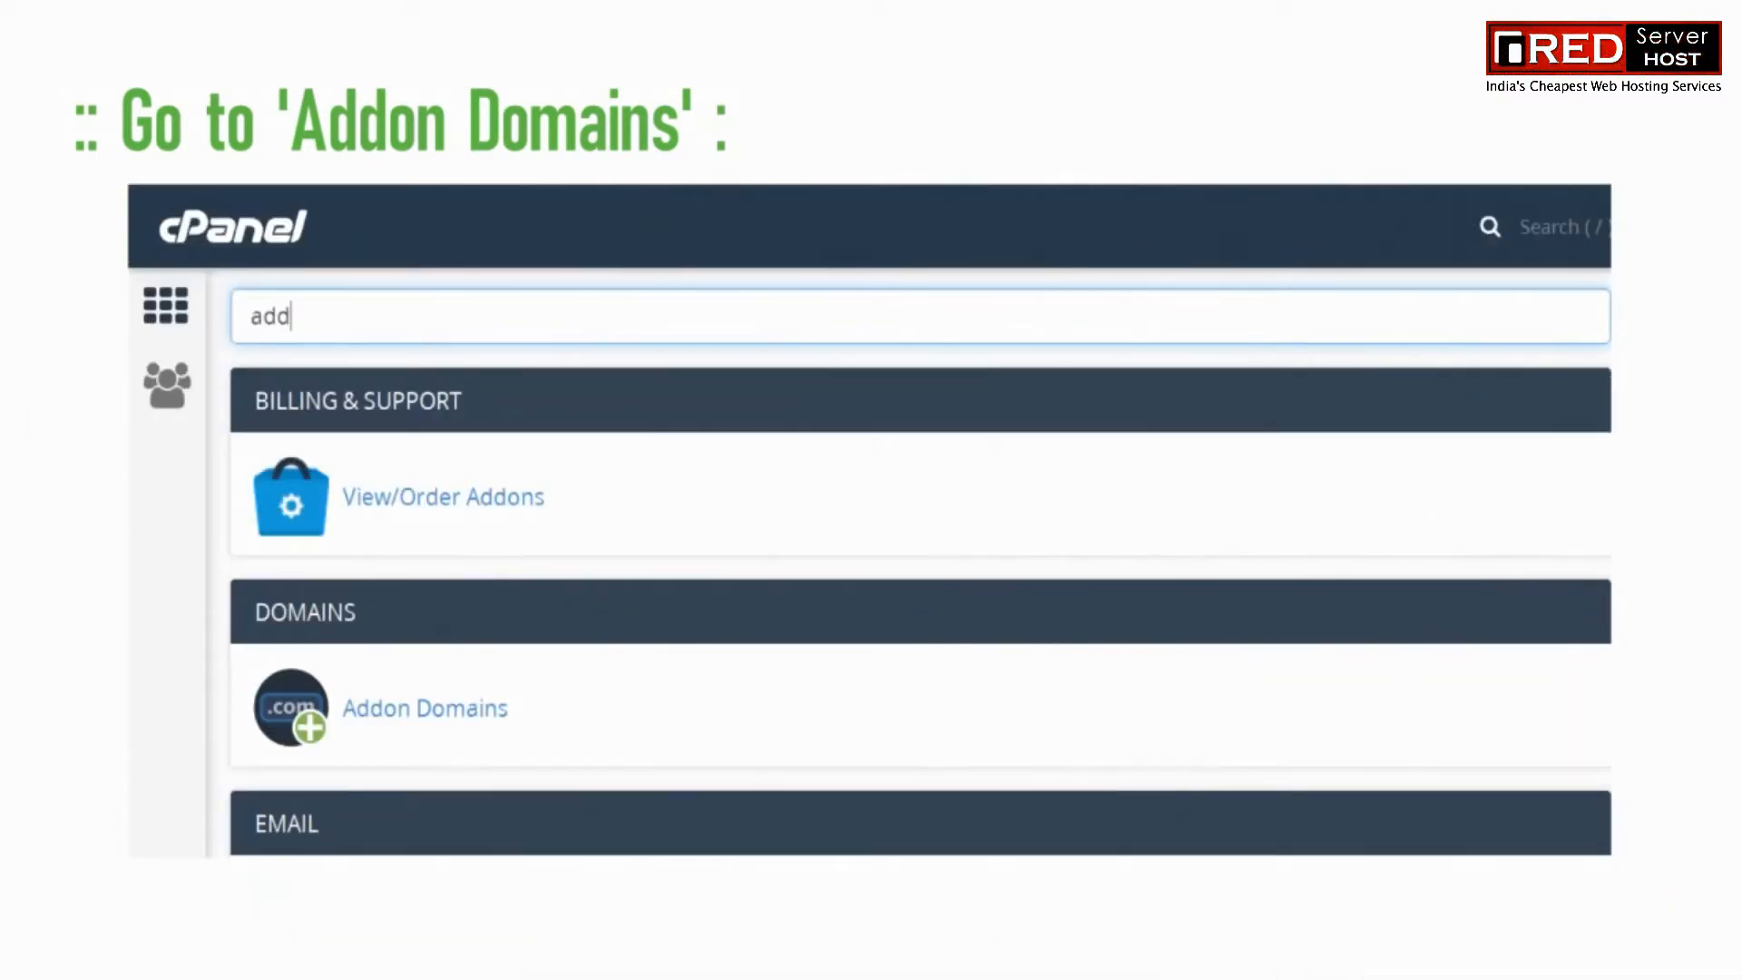
pyautogui.moveTo(425, 708)
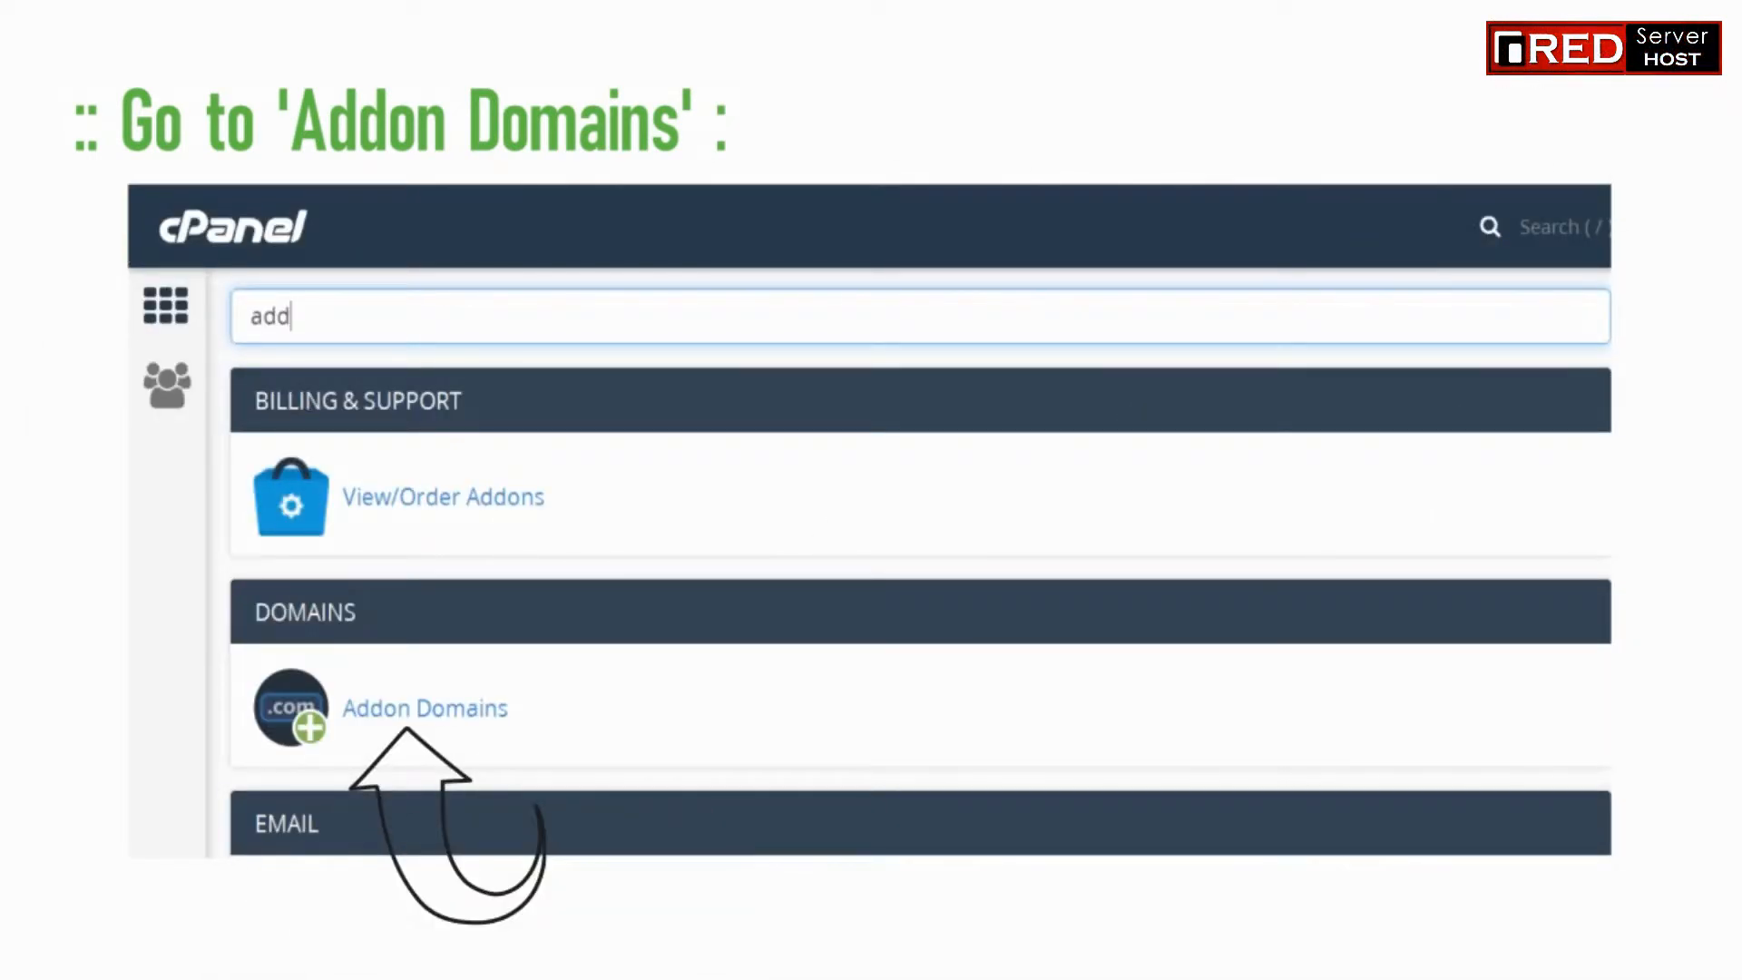
# Step: Open the Addon Domains page from the Domains search results
pyautogui.click(425, 708)
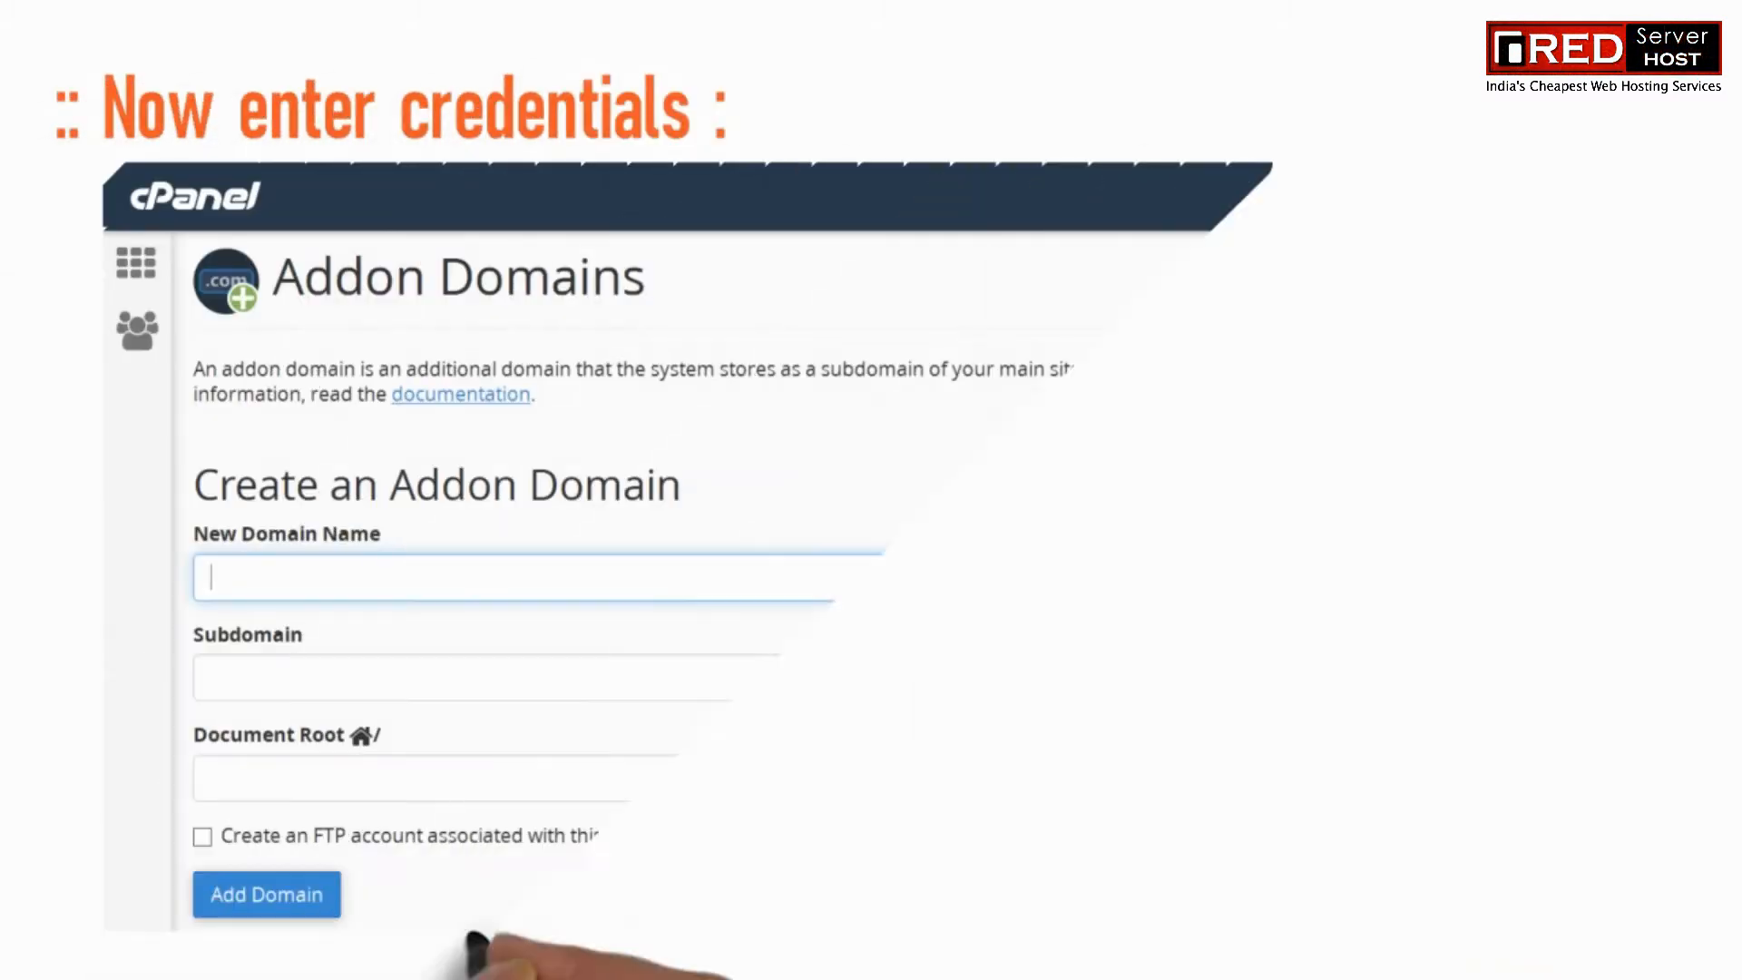
# Step: Add addon domain saifartist.tk with subdomain saifartist and document root public_html/saifartist.tk
pyautogui.write('saifartist.tk')
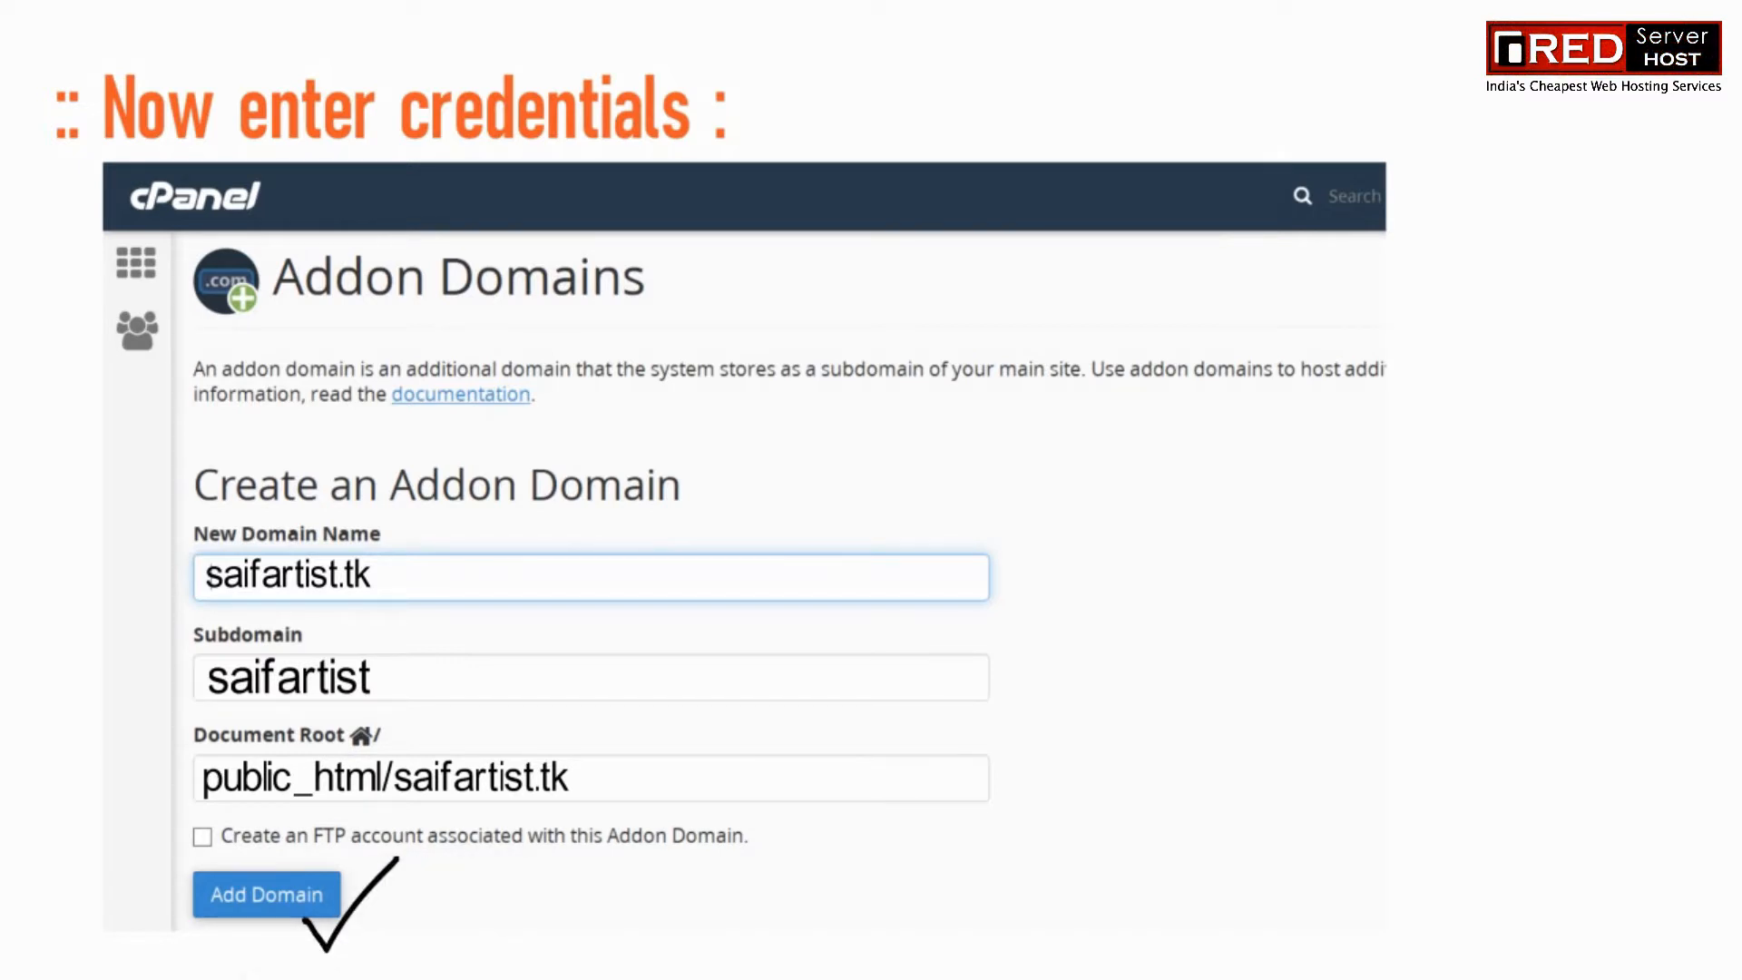
pyautogui.click(266, 893)
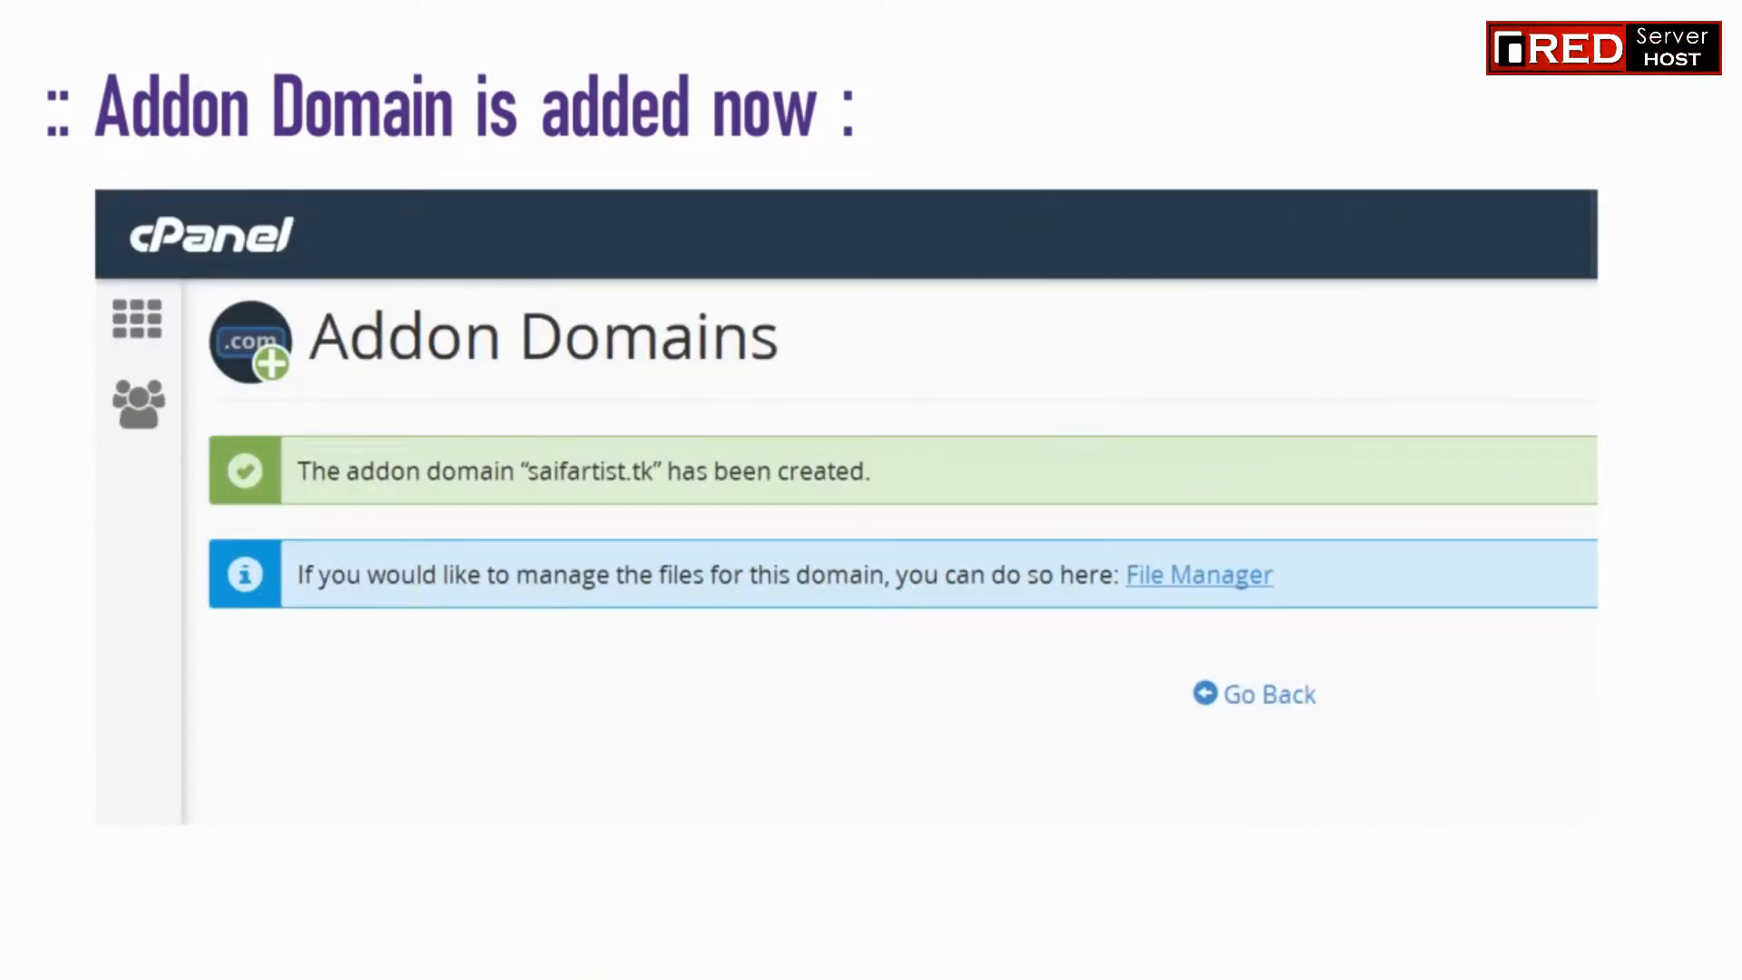